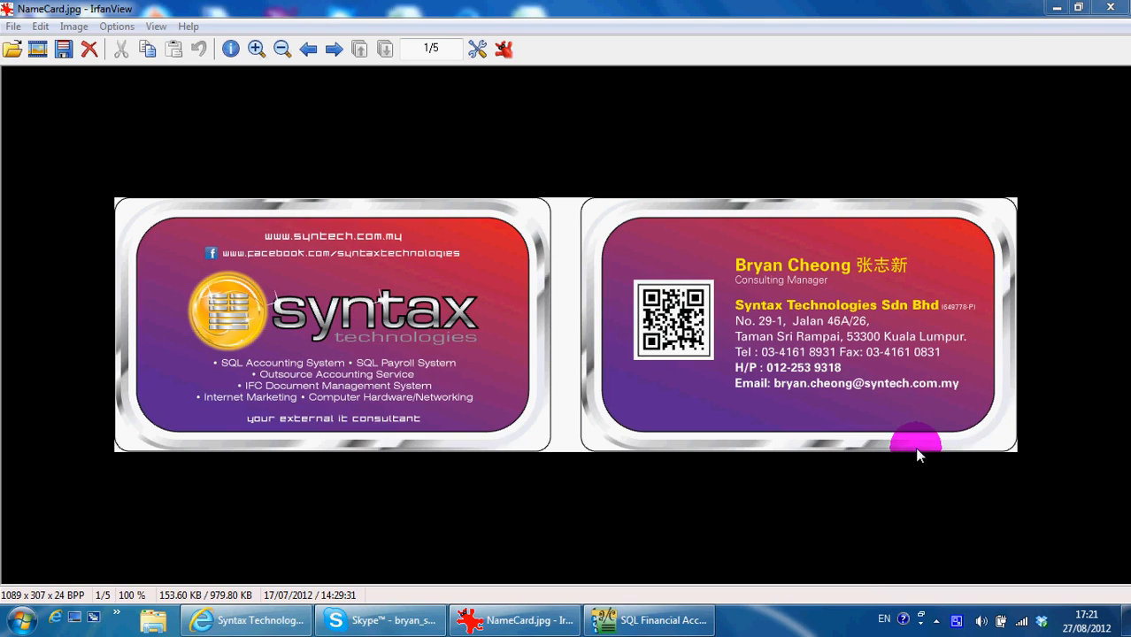
mouse_move(800, 421)
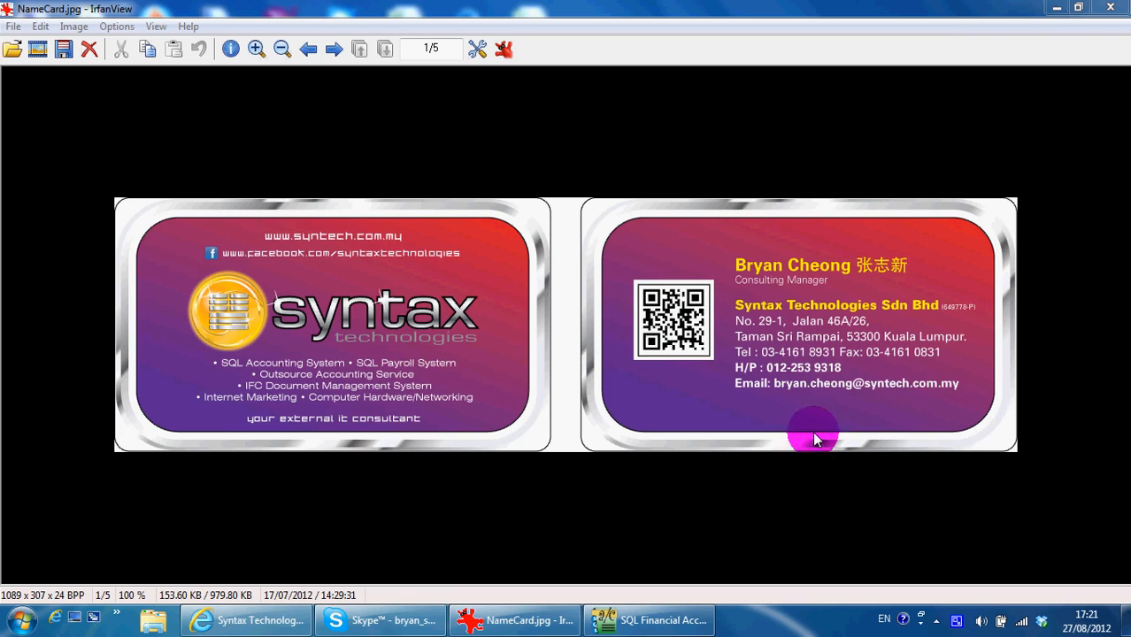
Leave the Facebook page and switch to SQL Financial Accounting's customer documents screen.
click(248, 620)
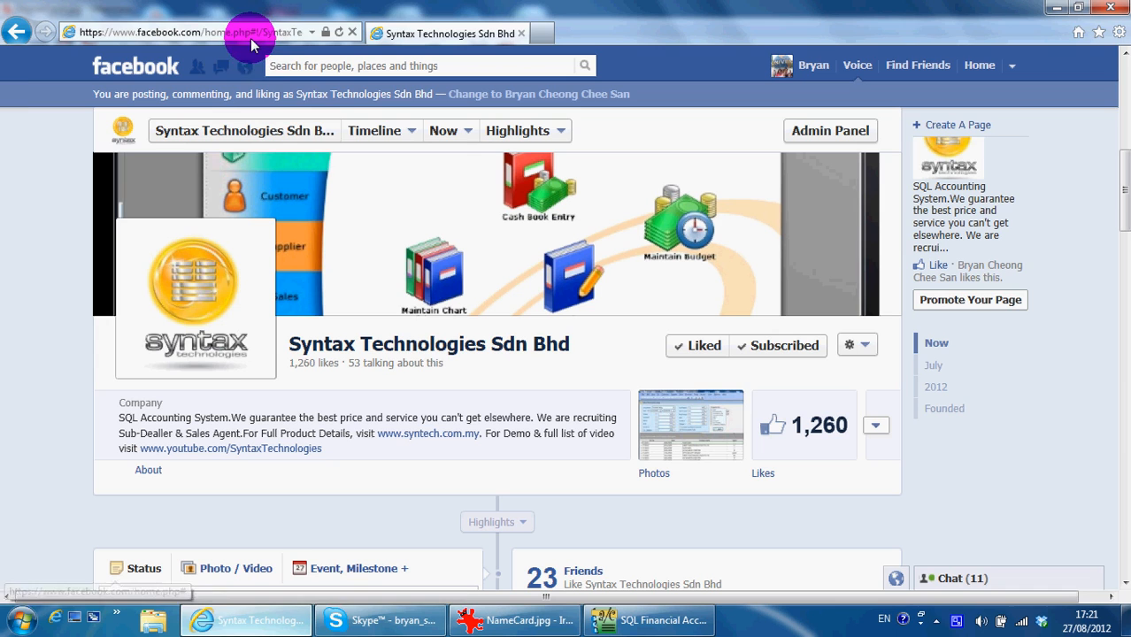
mouse_move(740, 366)
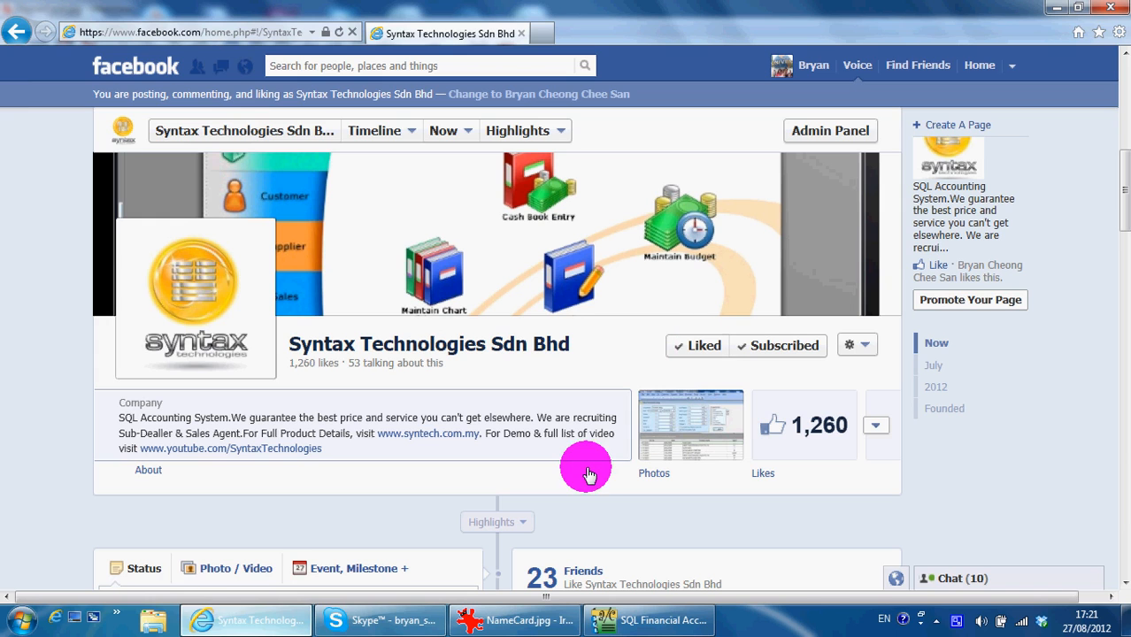
mouse_move(576, 476)
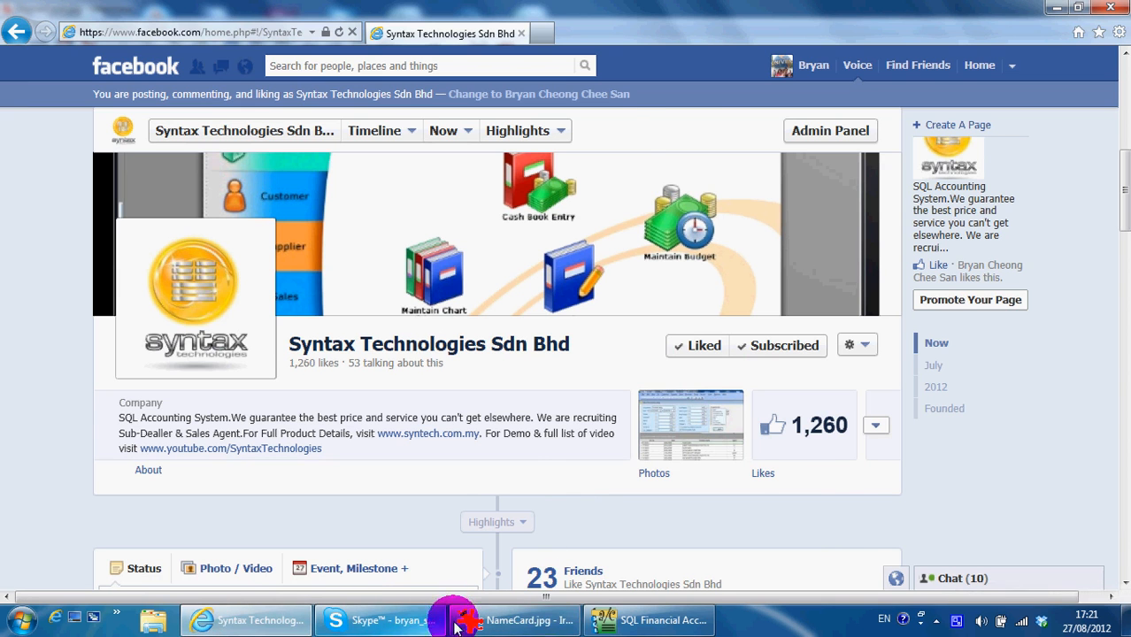
click(652, 620)
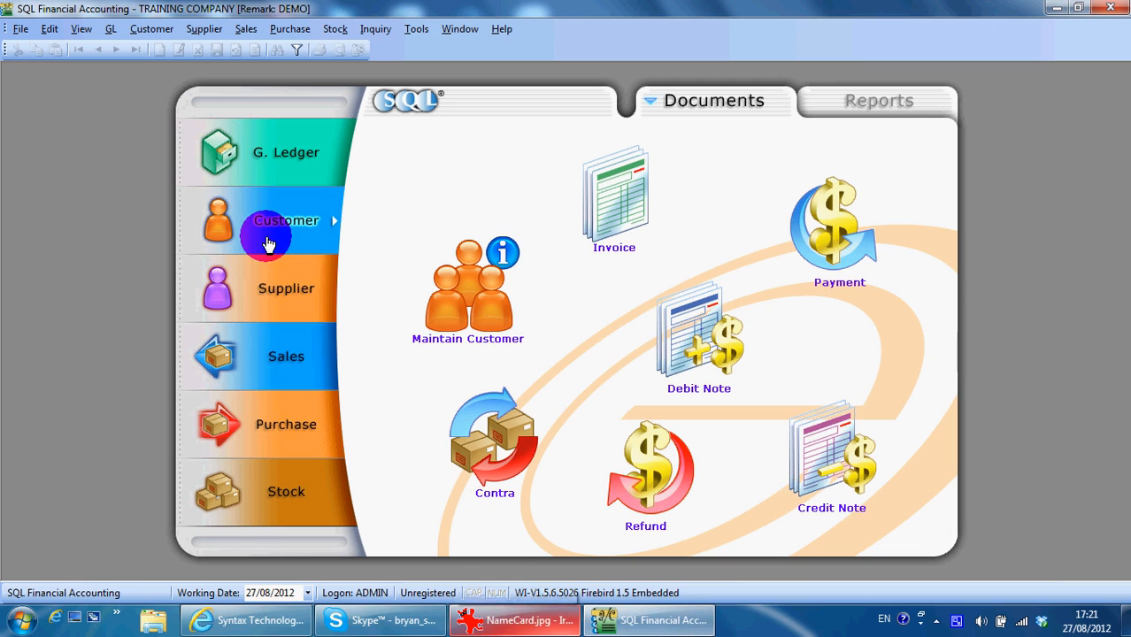
mouse_move(697, 335)
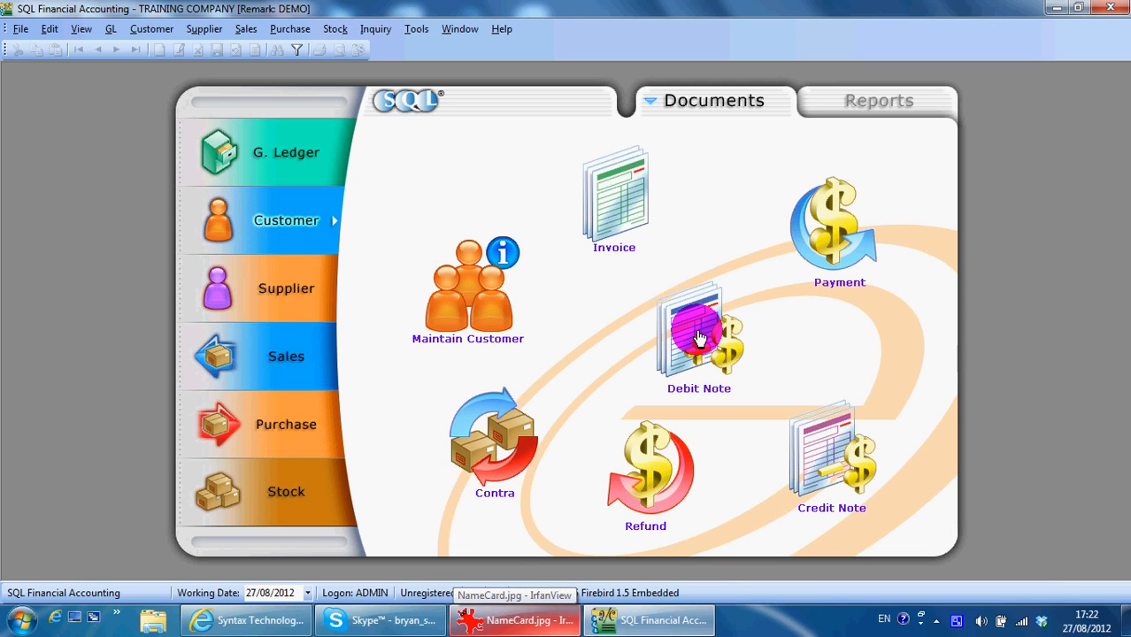
Start a blank customer debit note, numbered next as DN-00002.
click(699, 333)
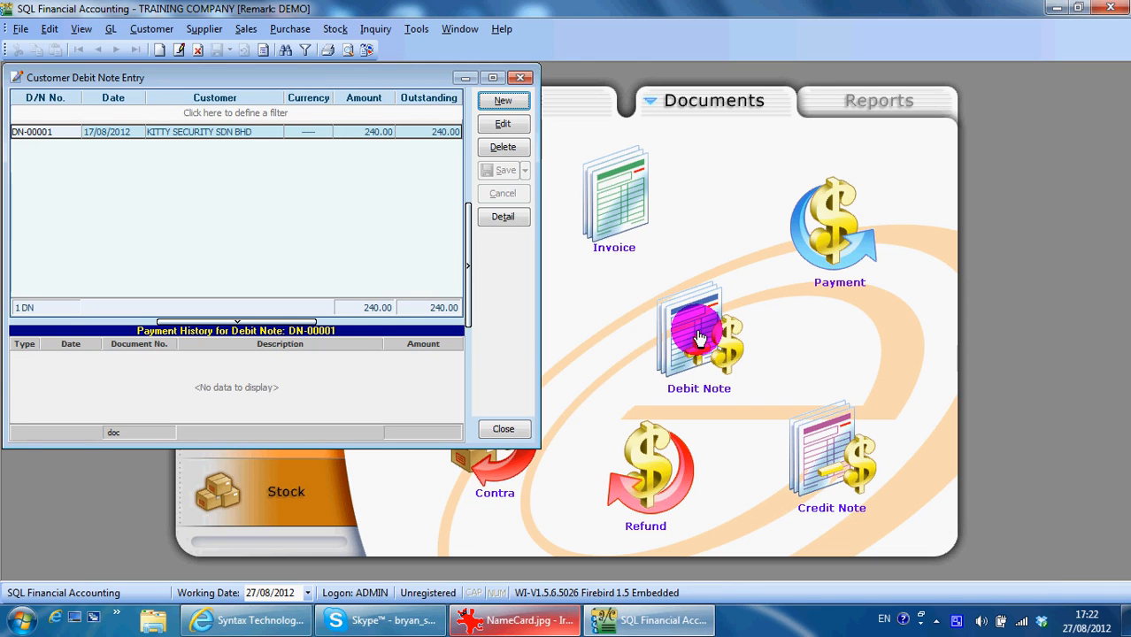
mouse_move(616, 322)
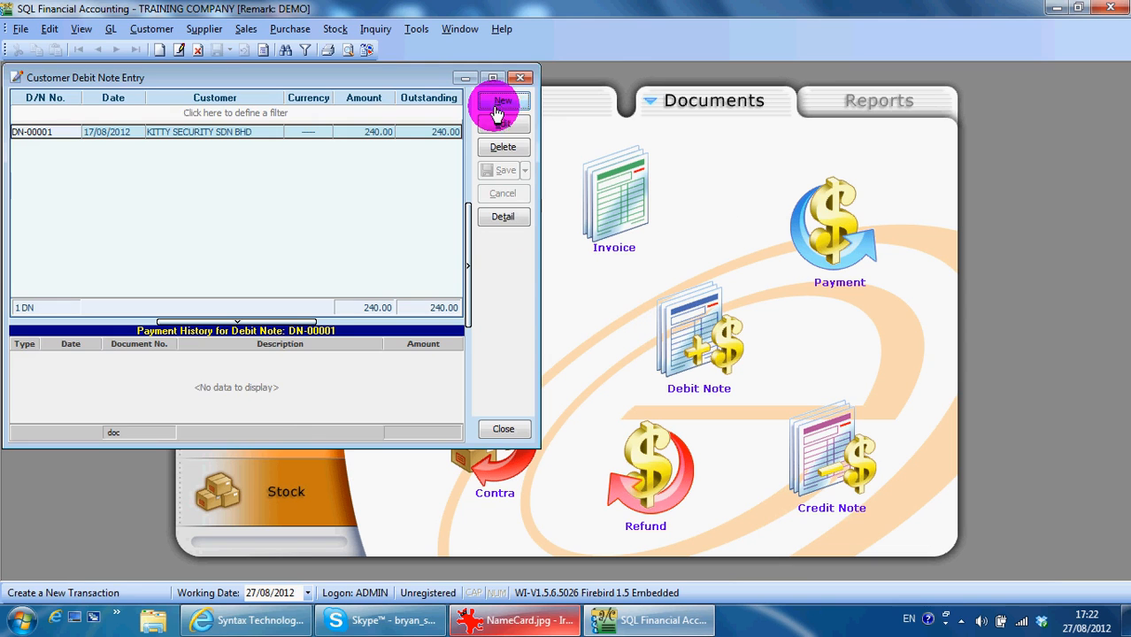
click(499, 110)
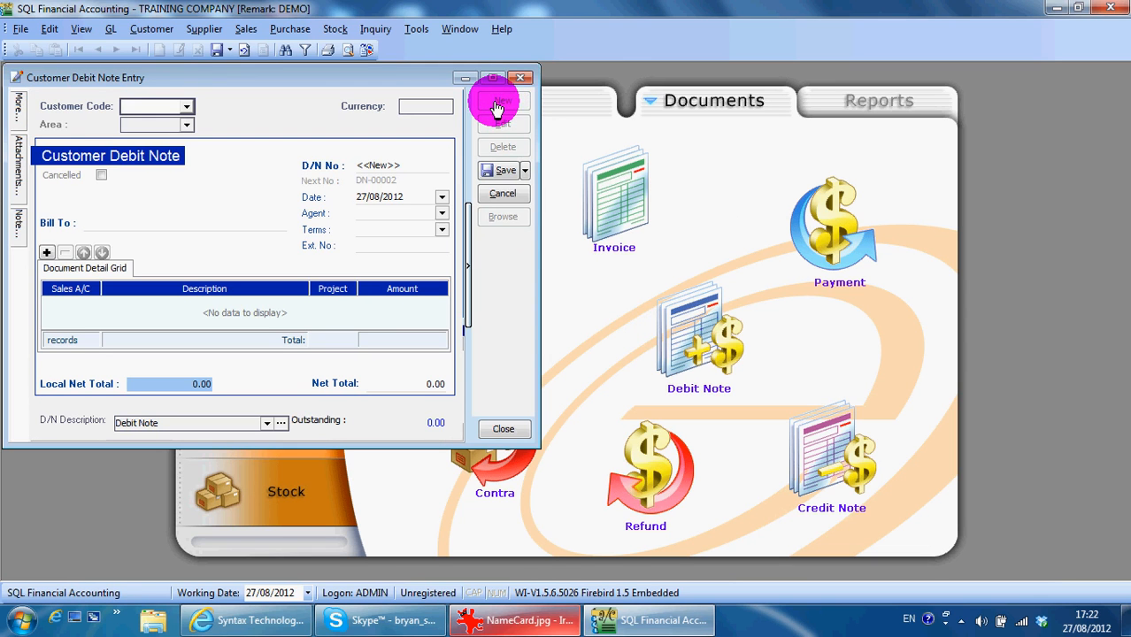
Bill the debit note to customer KITTY SECURITY SDN BHD (searched with 'ki'), giving agent HALIM and 60 Days terms.
text(ki)
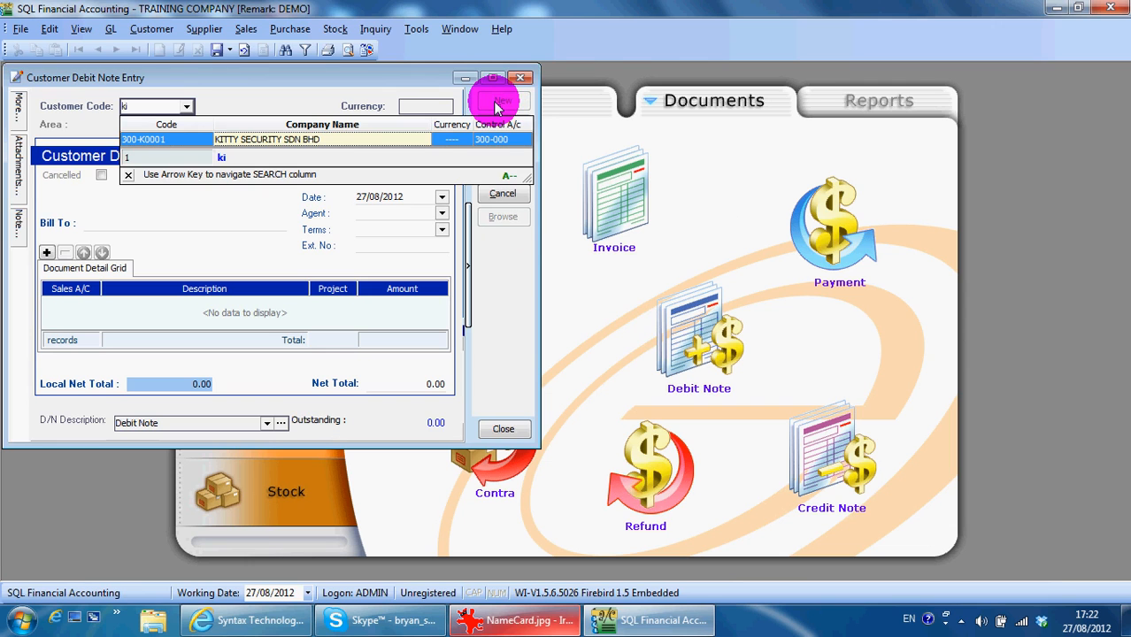
mouse_move(371, 142)
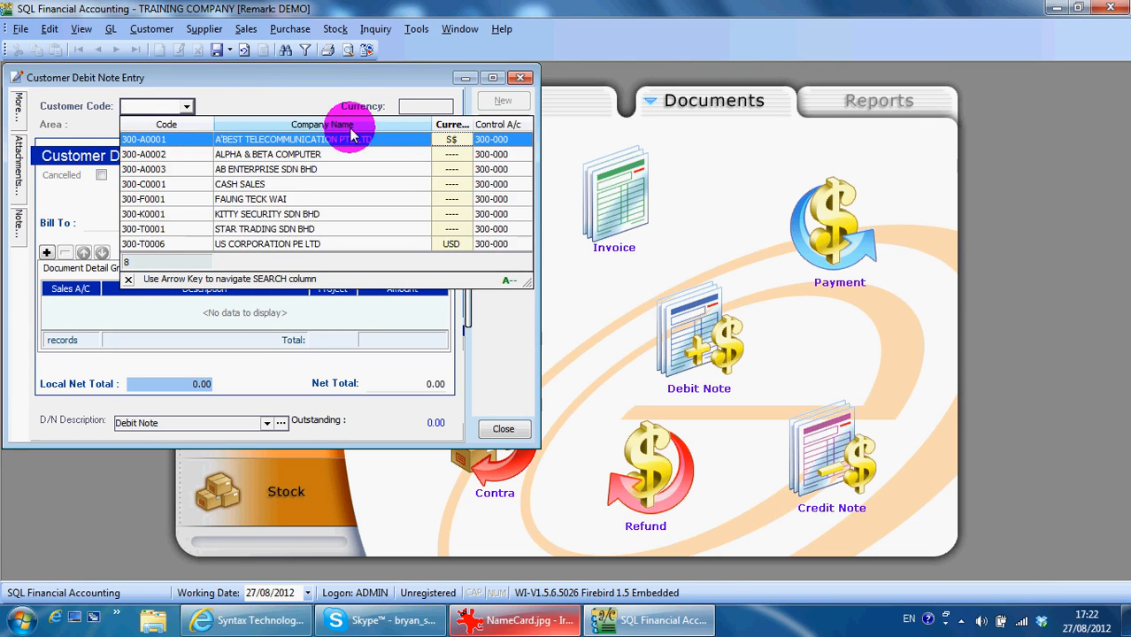
text(ki)
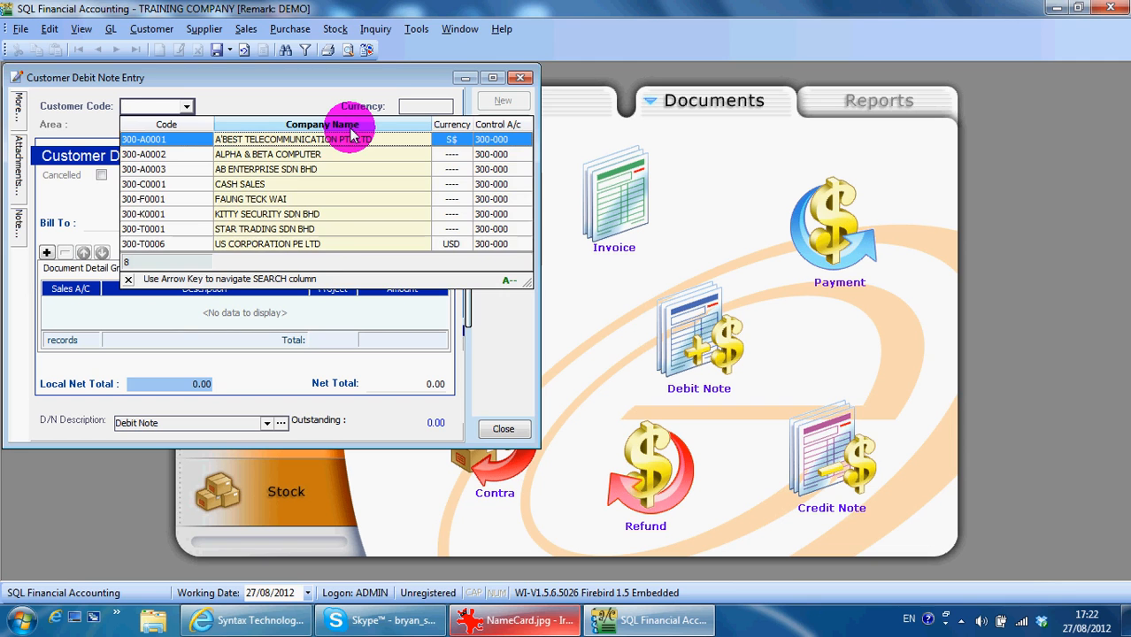
text(ki)
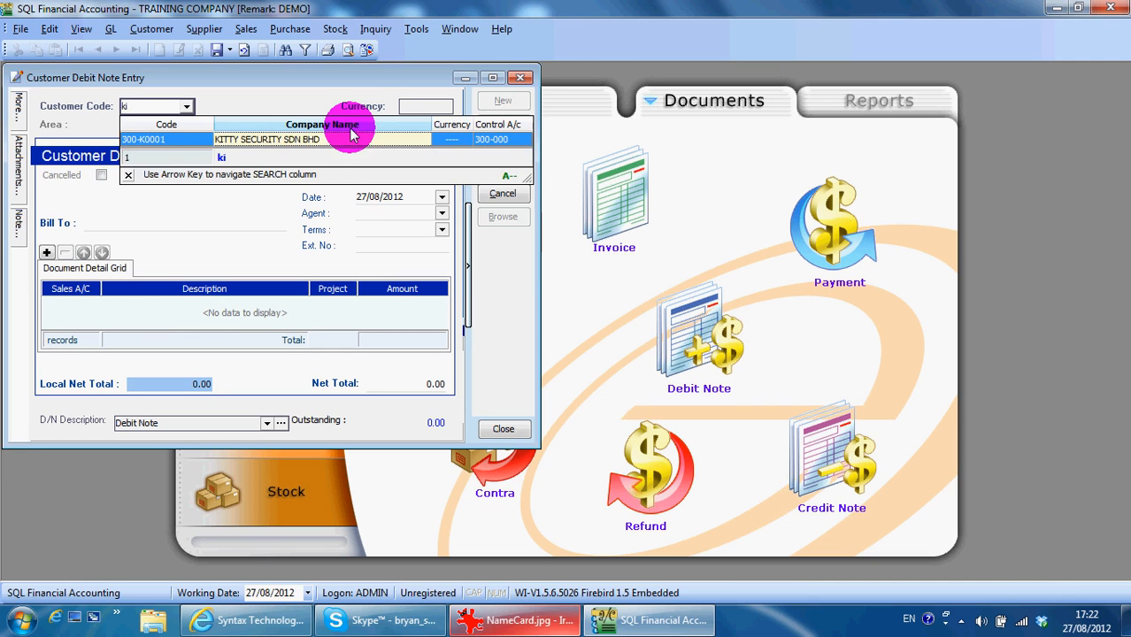
click(266, 138)
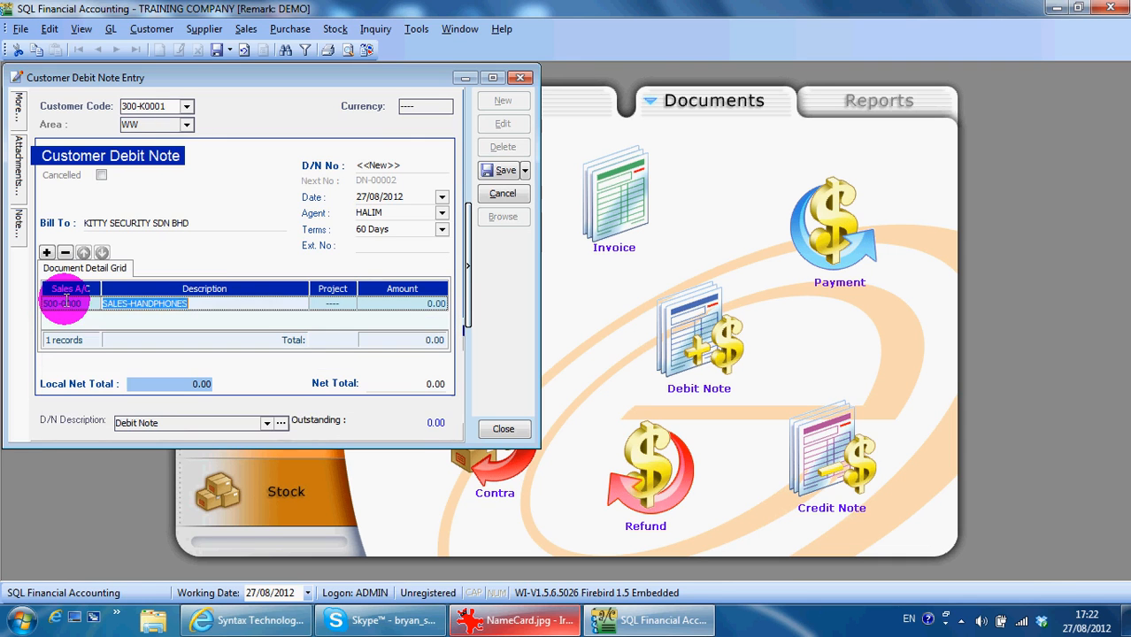
Set the detail line to the OVERDUE INTEREST CHARGE account for 200.00 and save DN-00002.
click(62, 304)
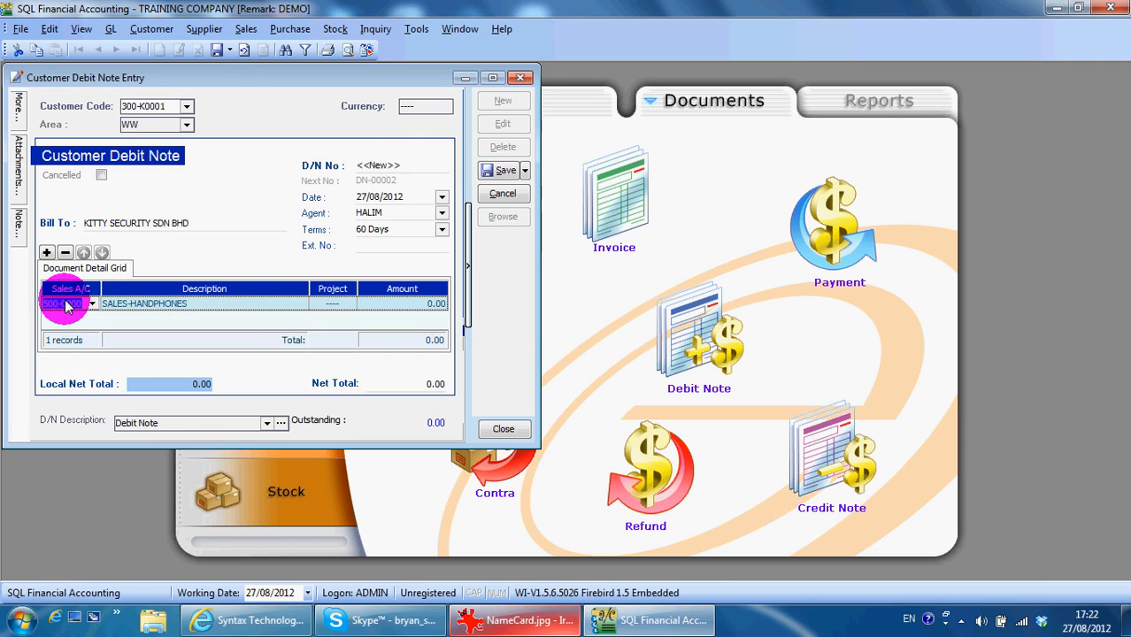
text(OVe)
click(404, 302)
text(200)
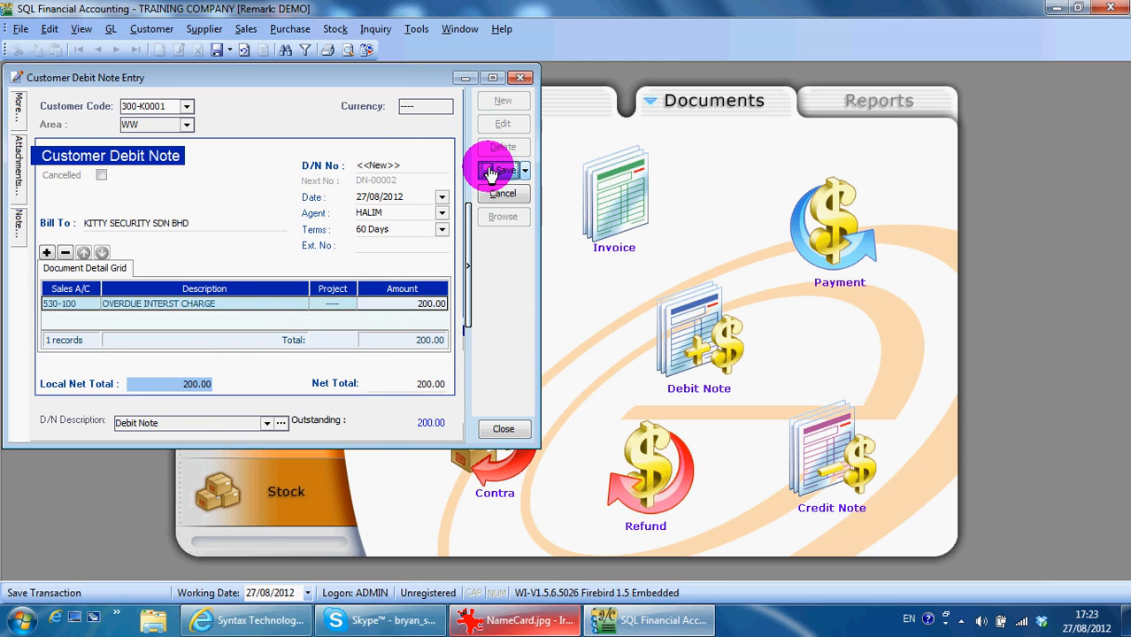
click(497, 170)
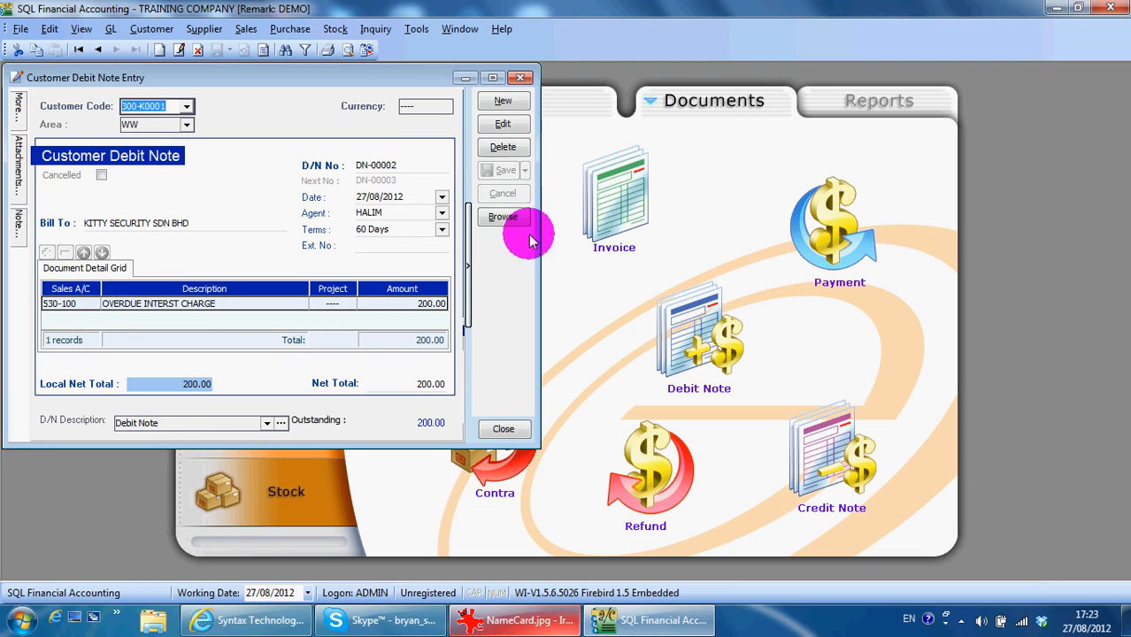
Return to the debit note browse grid showing DN-00001 and DN-00002 totalling 440.00.
click(503, 216)
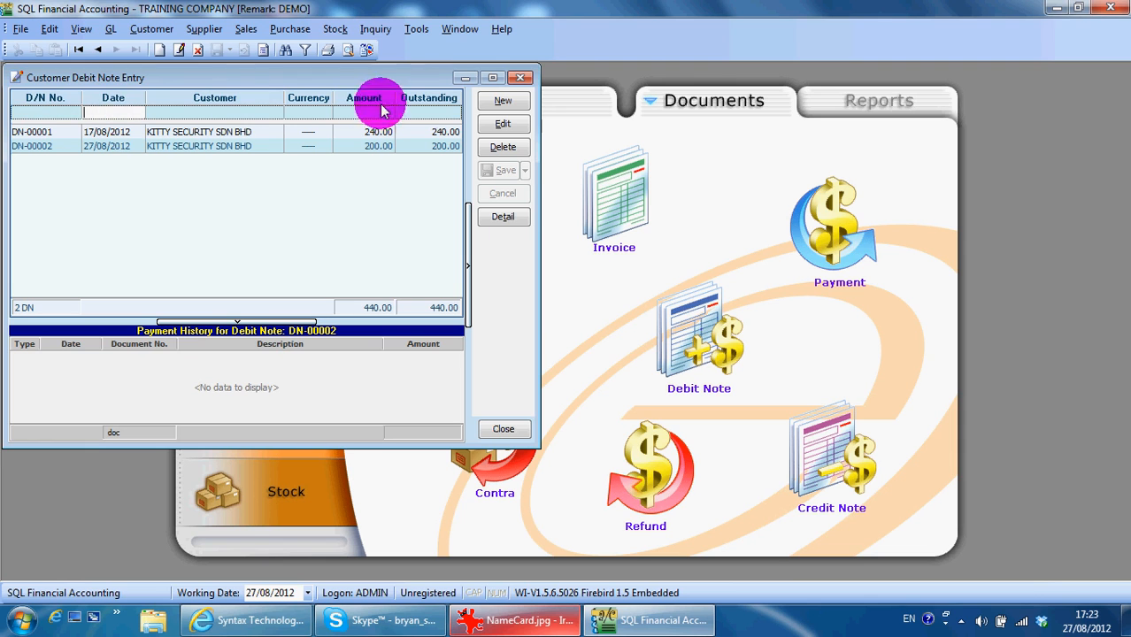
mouse_move(216, 99)
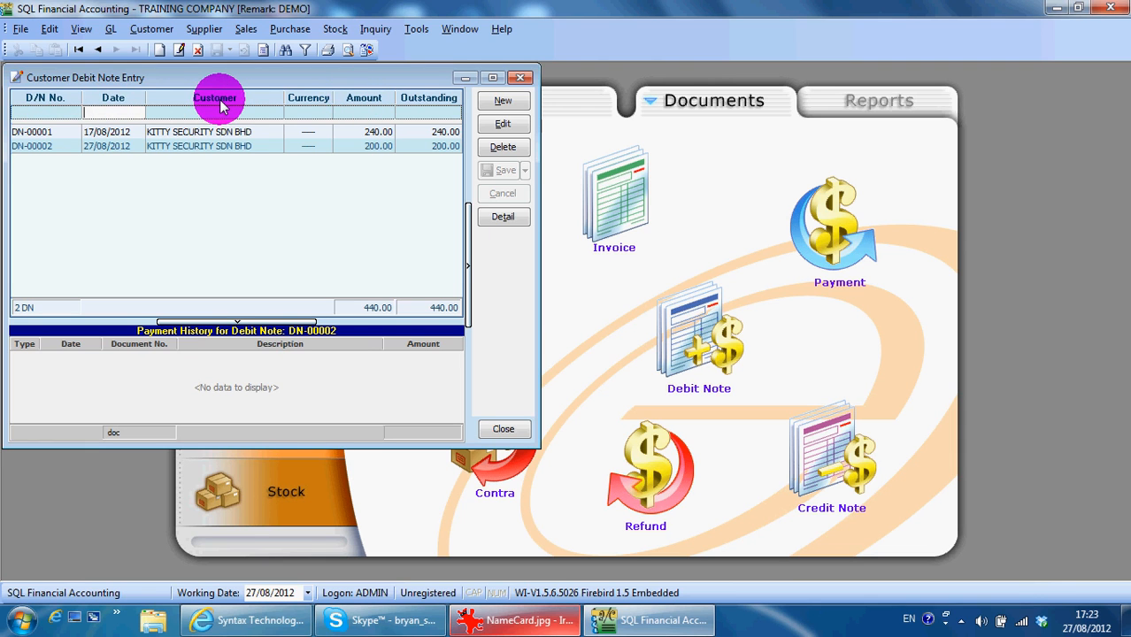
Add the Description column to the debit note grid via Field Chooser and close the customization panel.
right_click(216, 97)
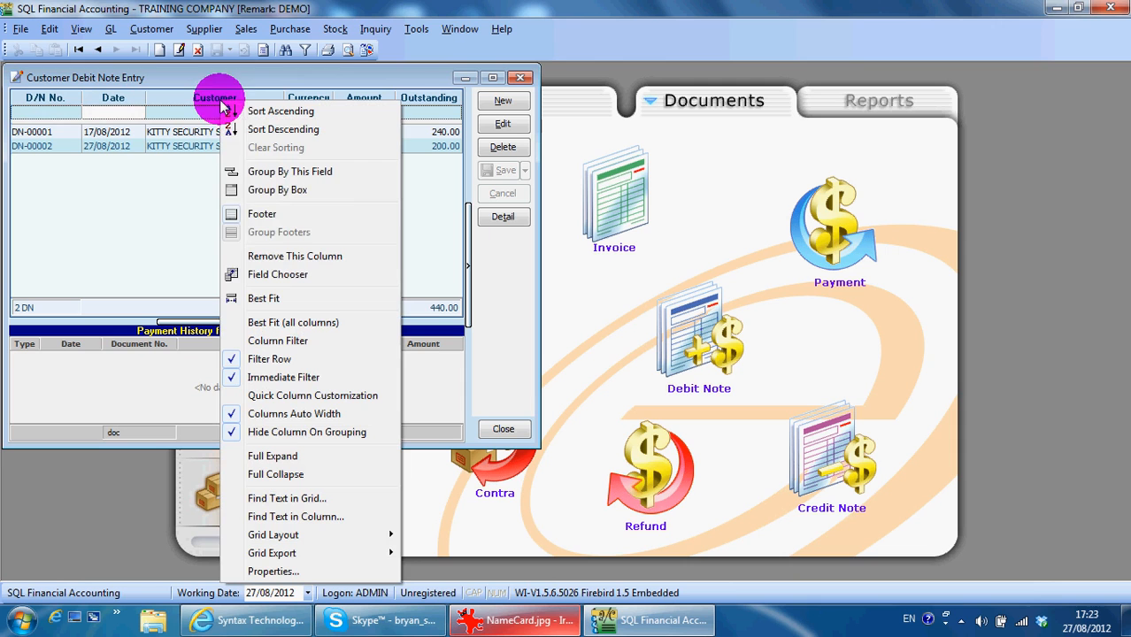
mouse_move(276, 275)
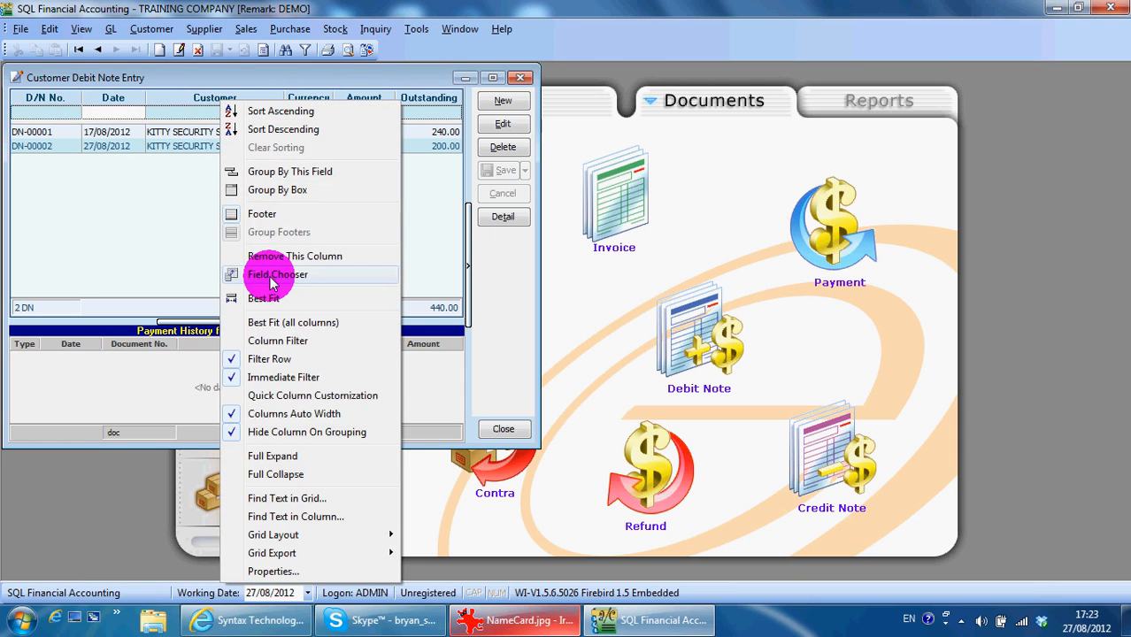
click(278, 274)
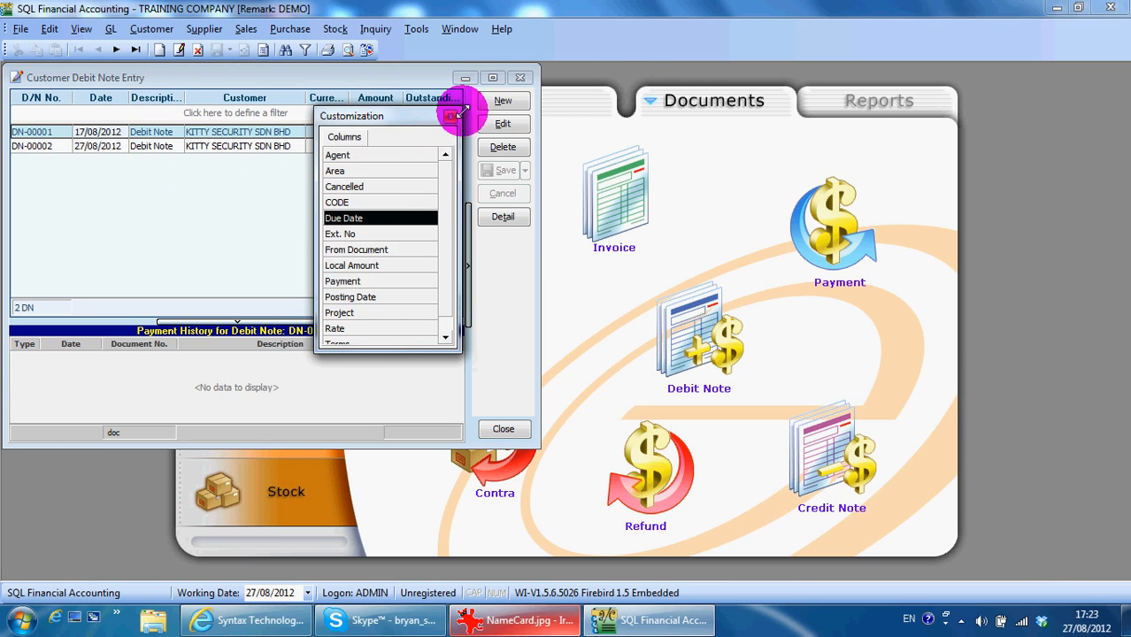
click(517, 620)
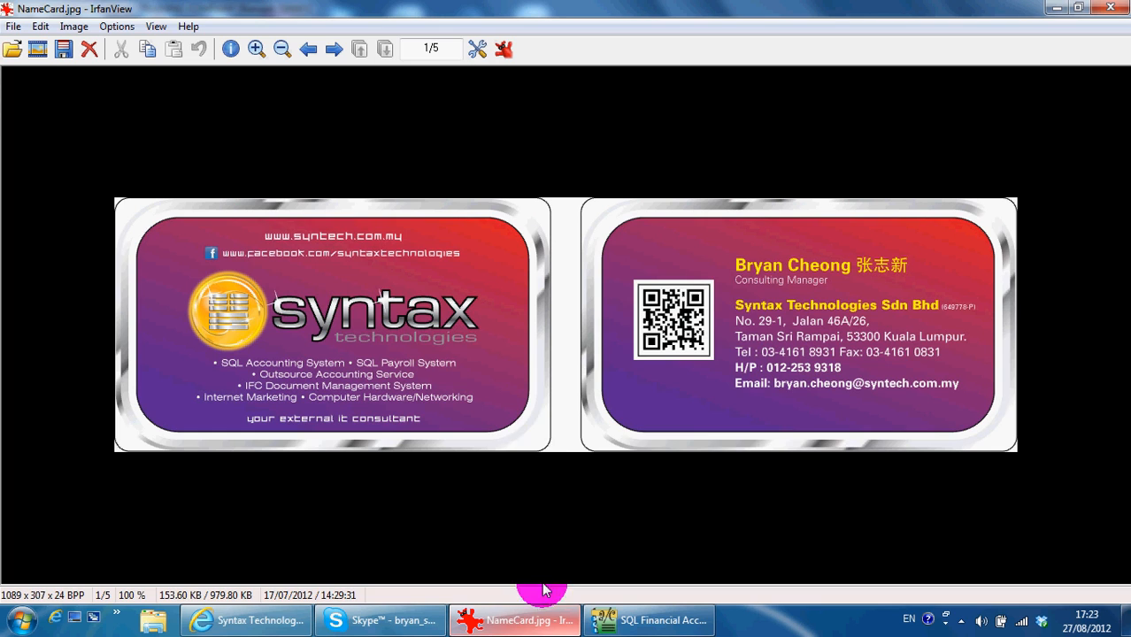